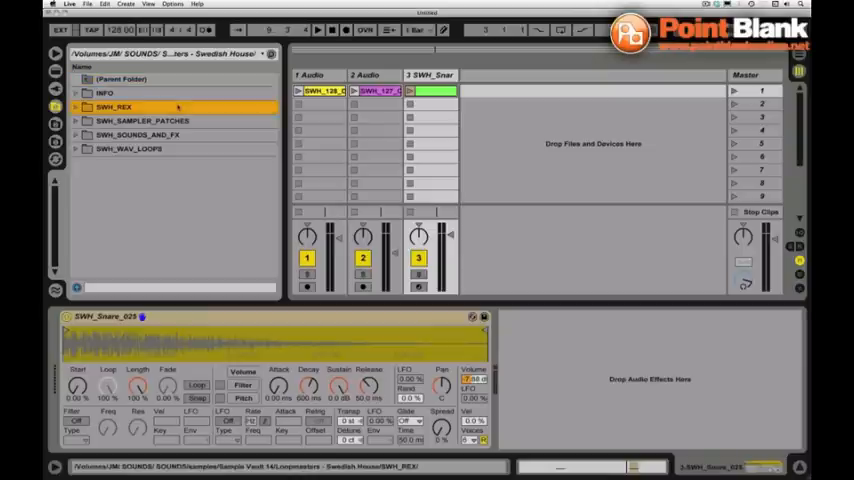
- Look inside the Swedish House SWH_SAMPLER_PATCHES and SWH_SOUNDS_AND_FX folders
click(142, 120)
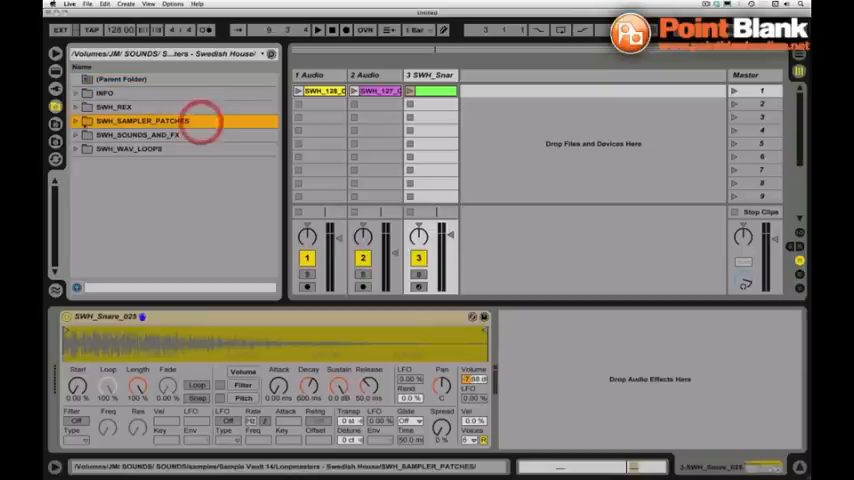
click(76, 121)
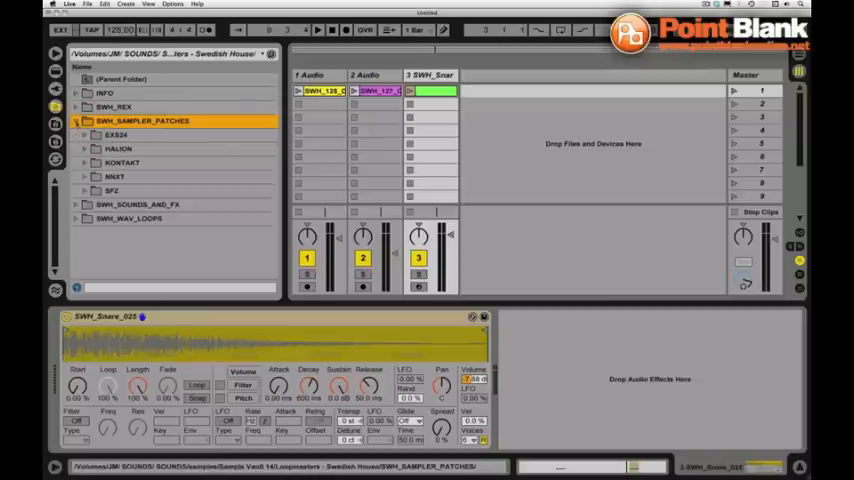
click(78, 120)
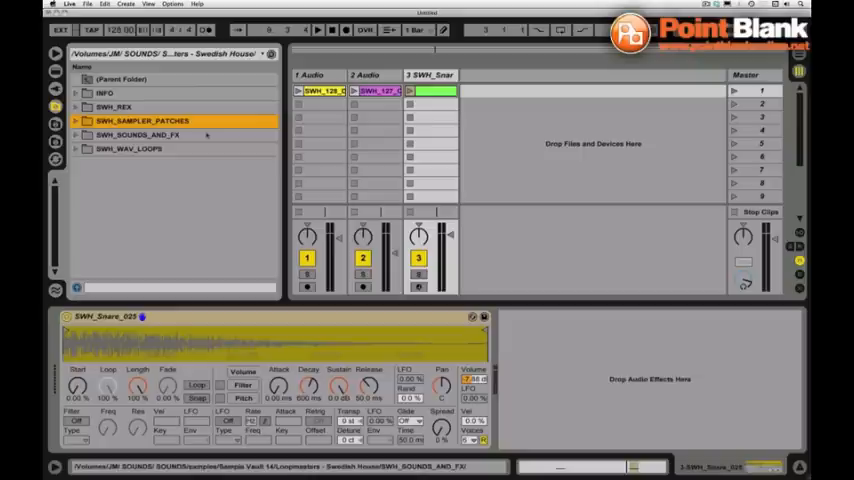
click(140, 135)
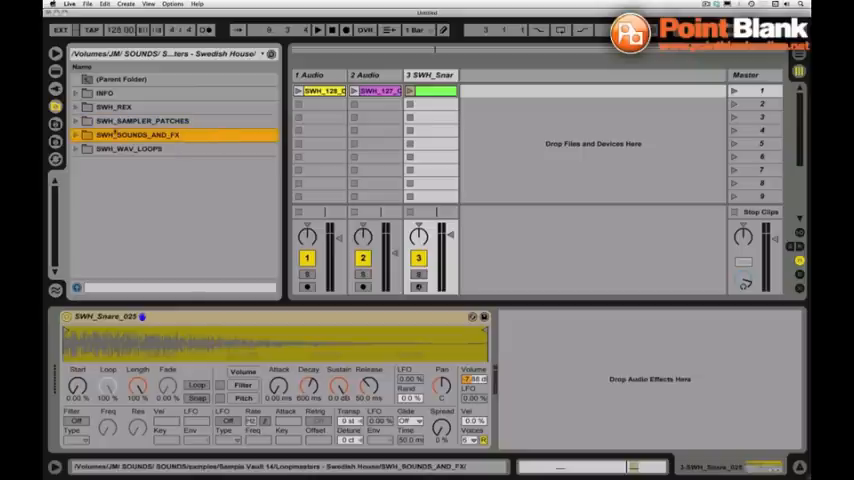
click(77, 135)
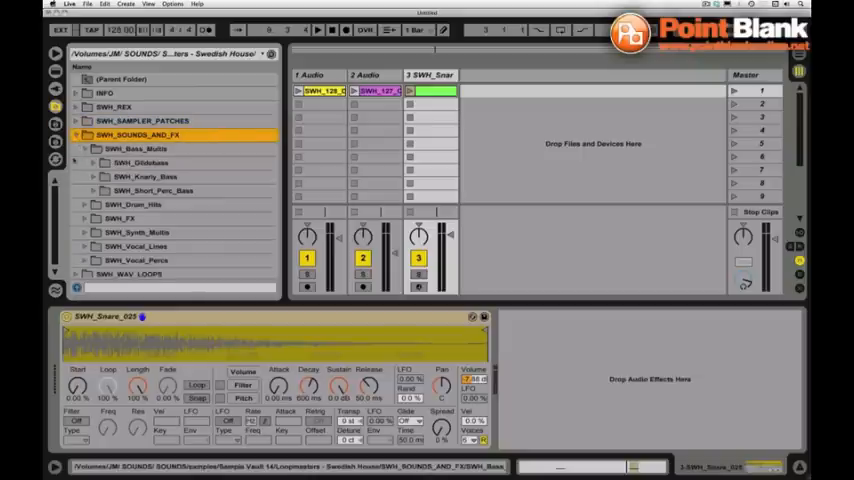
- Check the Drum Hits, Synth Multis, Vocal and WAV loop folders, then go up to Sample Vault 14
click(132, 162)
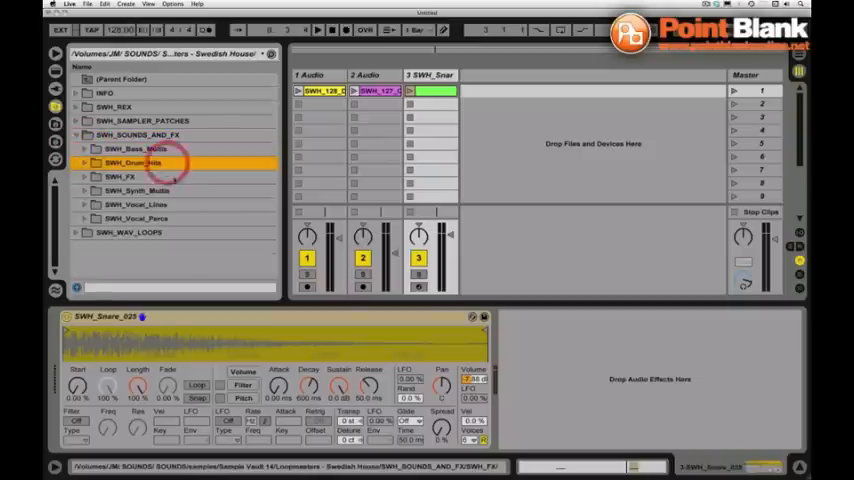
click(140, 190)
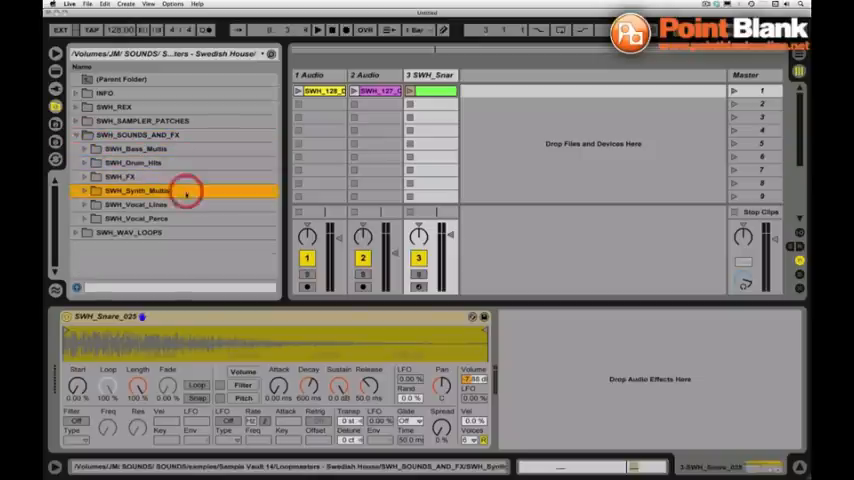
click(135, 204)
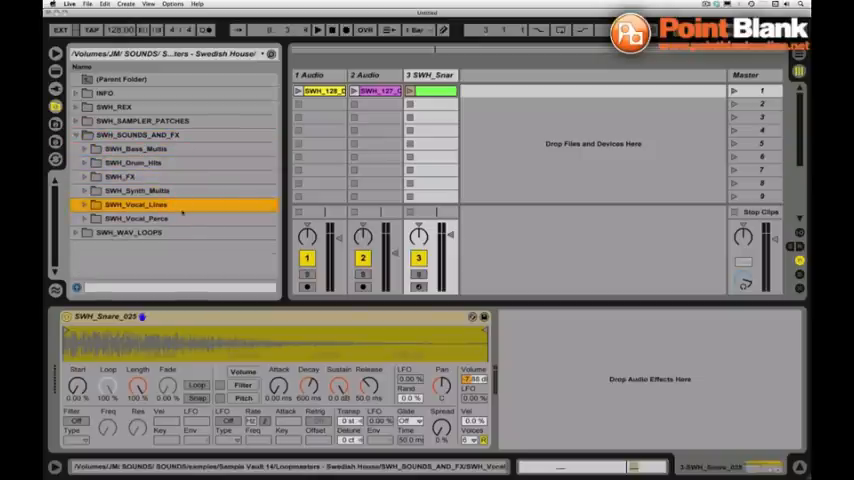
click(135, 218)
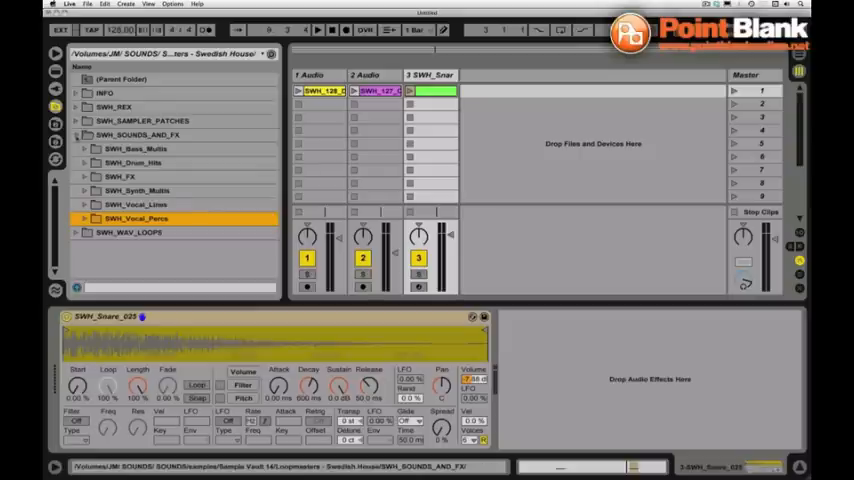
click(78, 135)
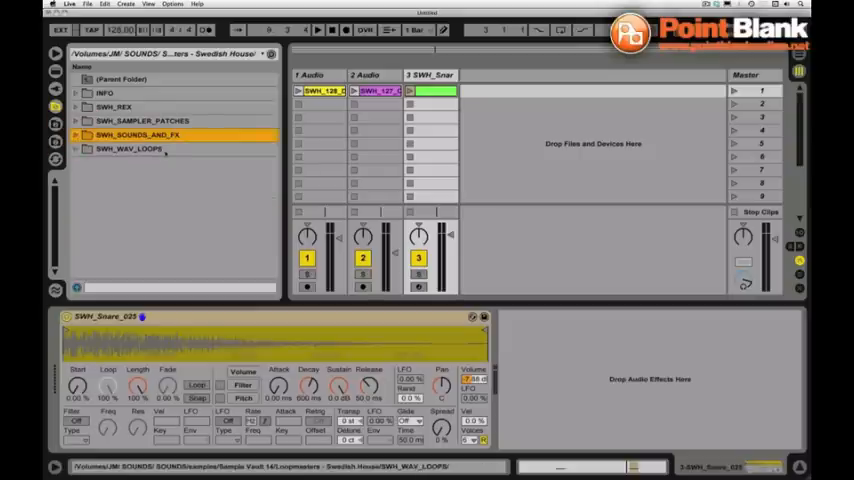
click(130, 148)
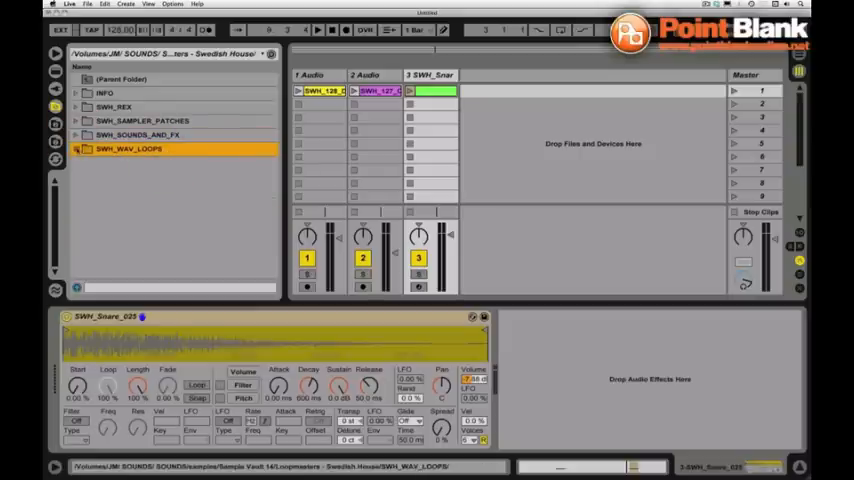
click(77, 148)
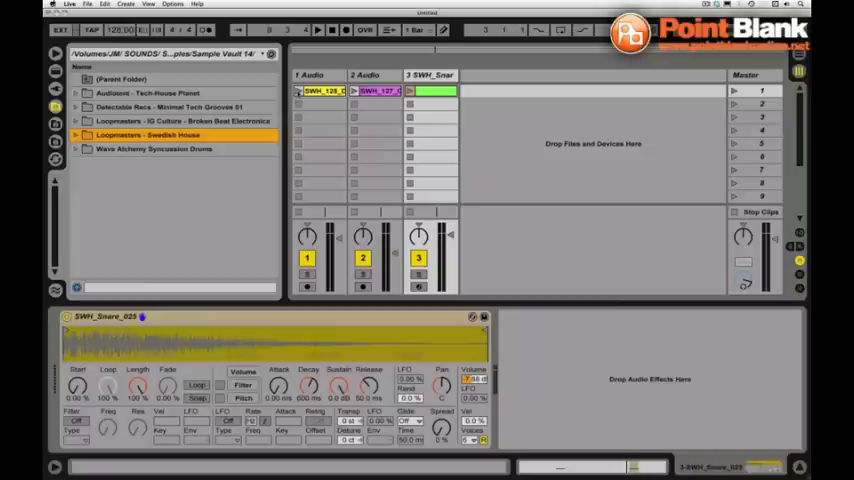
- Open Loopmasters - Swedish House, then its SWH_Claps_And_Snares folder
click(318, 29)
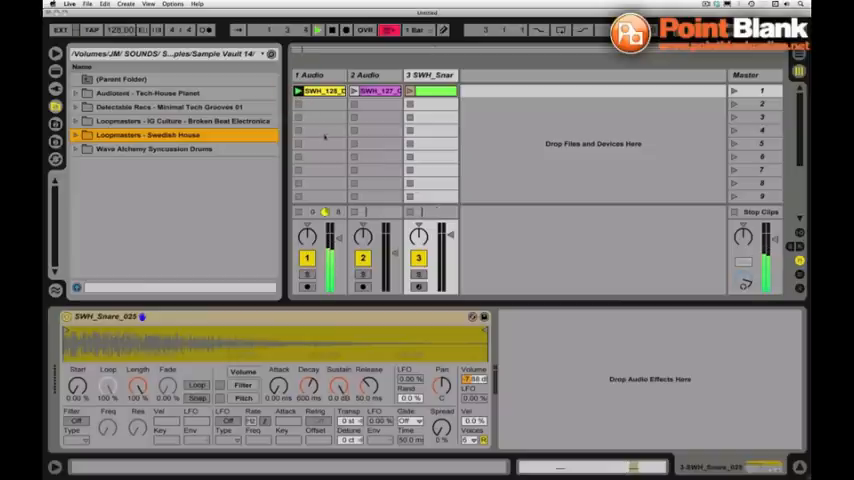
click(318, 91)
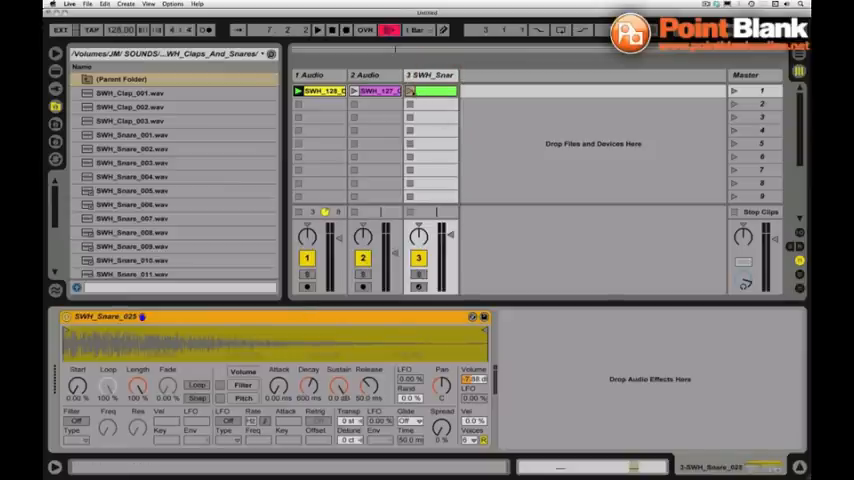
- Play the session and put Ping Pong Delay from Live's audio effects on track 3's snare
click(318, 29)
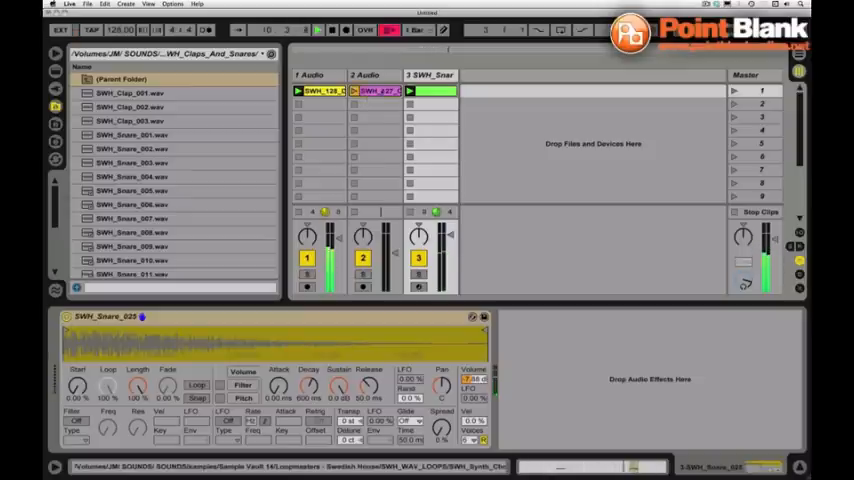
click(378, 91)
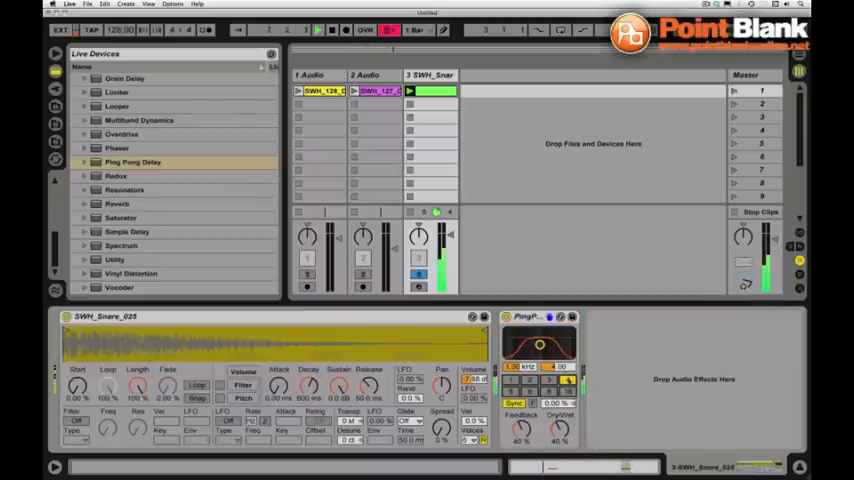
- Try two different synced beat divisions on the snare's Ping Pong Delay
click(333, 29)
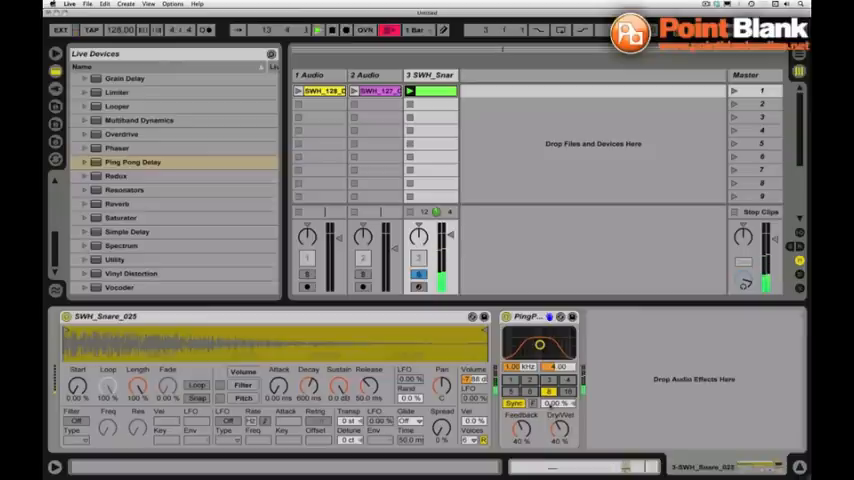
click(318, 29)
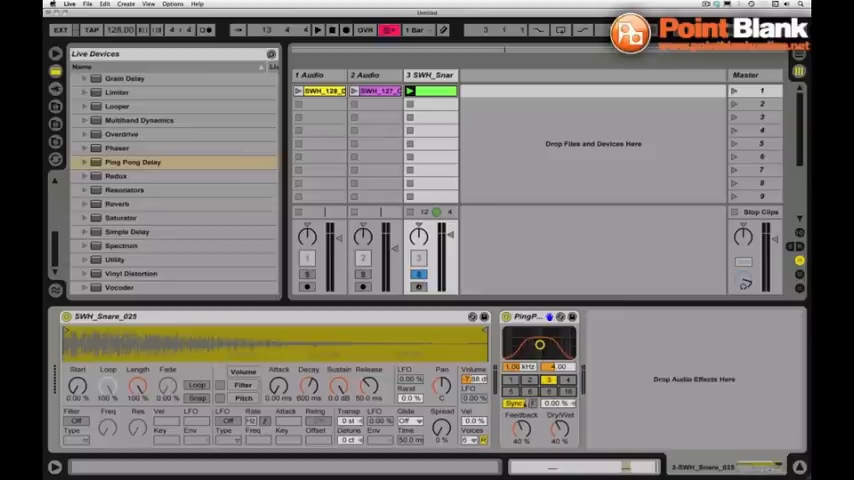
- Switch Ping Pong Delay to free Time mode at 63.4 ms with 61% feedback
click(514, 403)
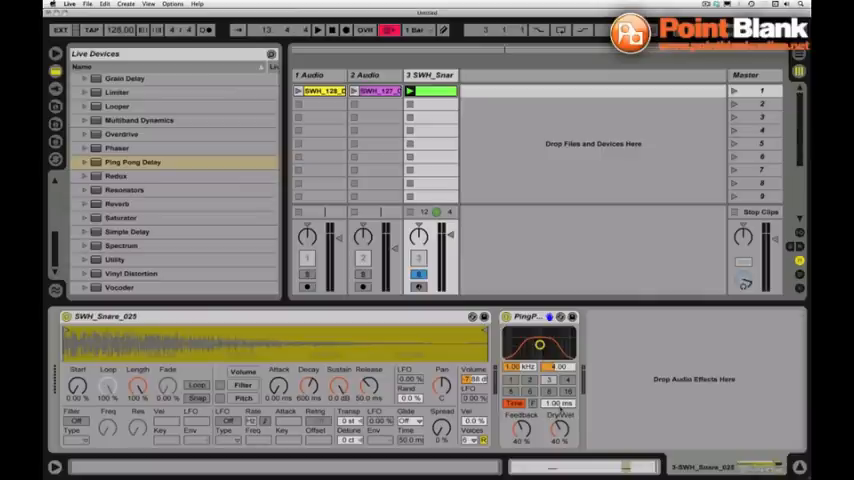
click(318, 29)
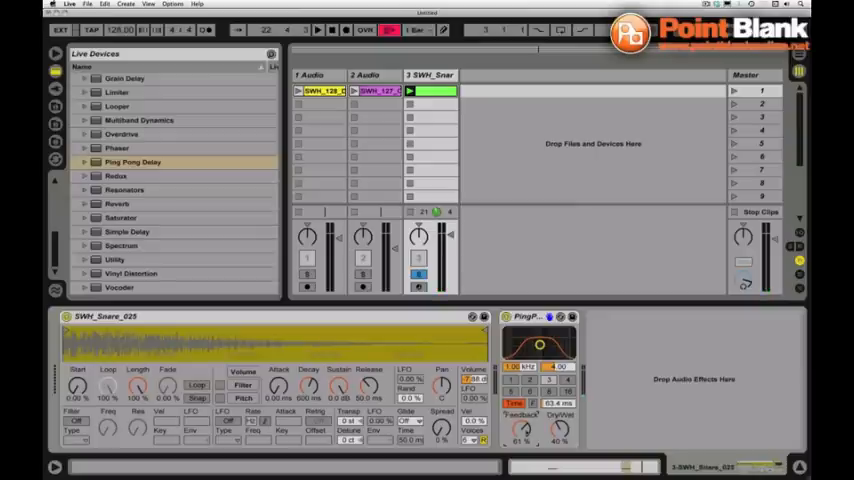
- Set the delay filter to 156 Hz with width 4.62, and feedback to 70%
click(318, 29)
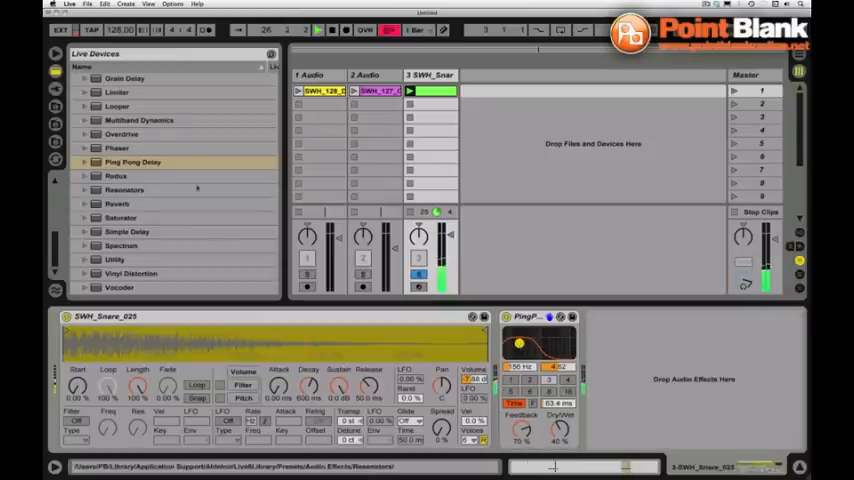
scroll(up, 3)
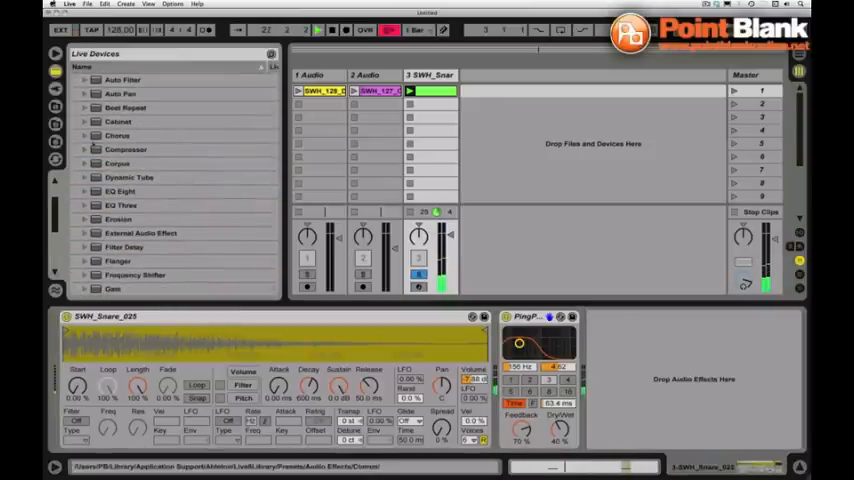
- Add a Compressor after Ping Pong Delay on the snare and play the clip
double_click(126, 149)
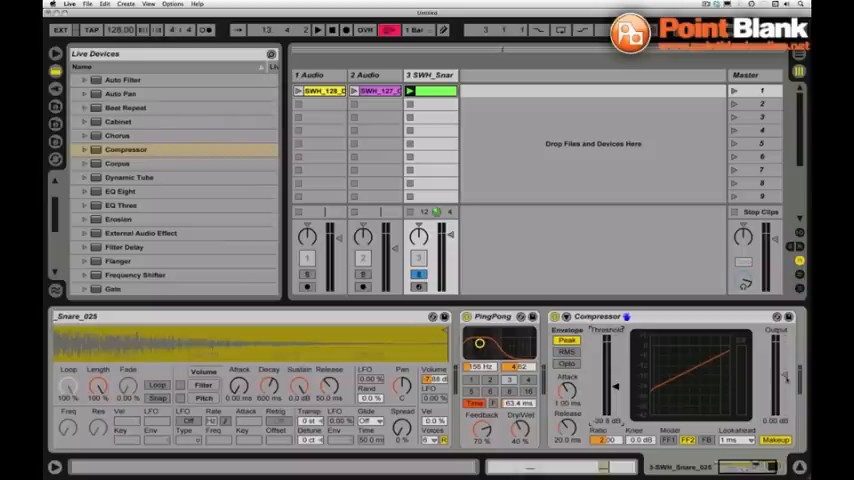
click(318, 29)
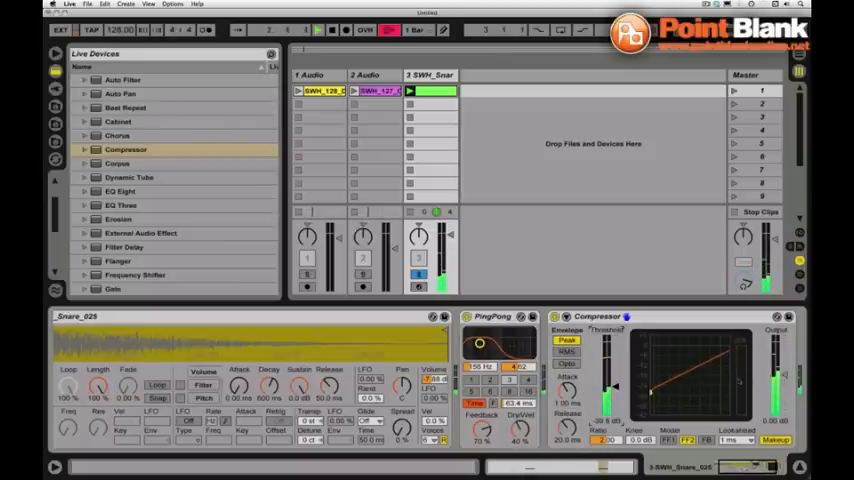